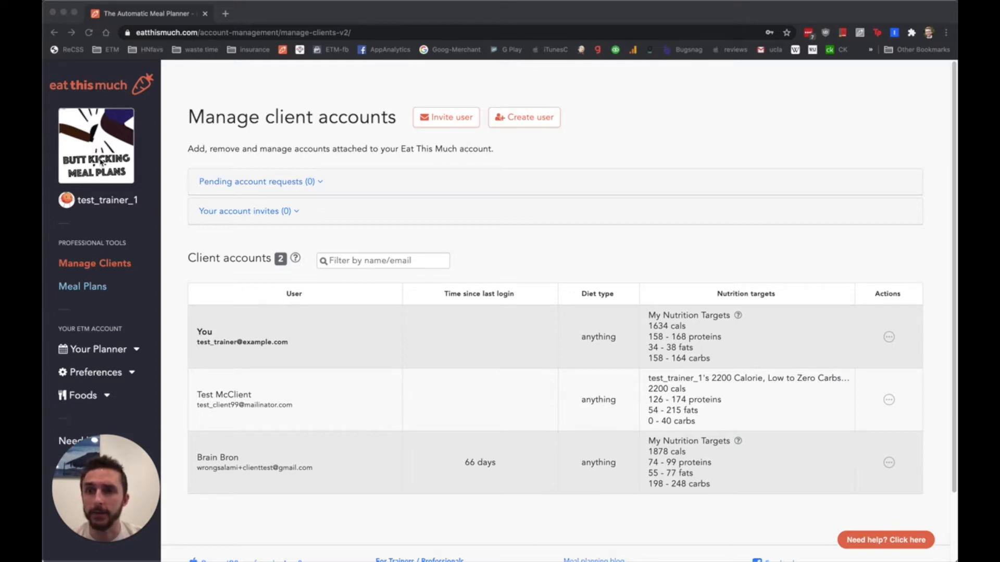
mouse_move(132, 181)
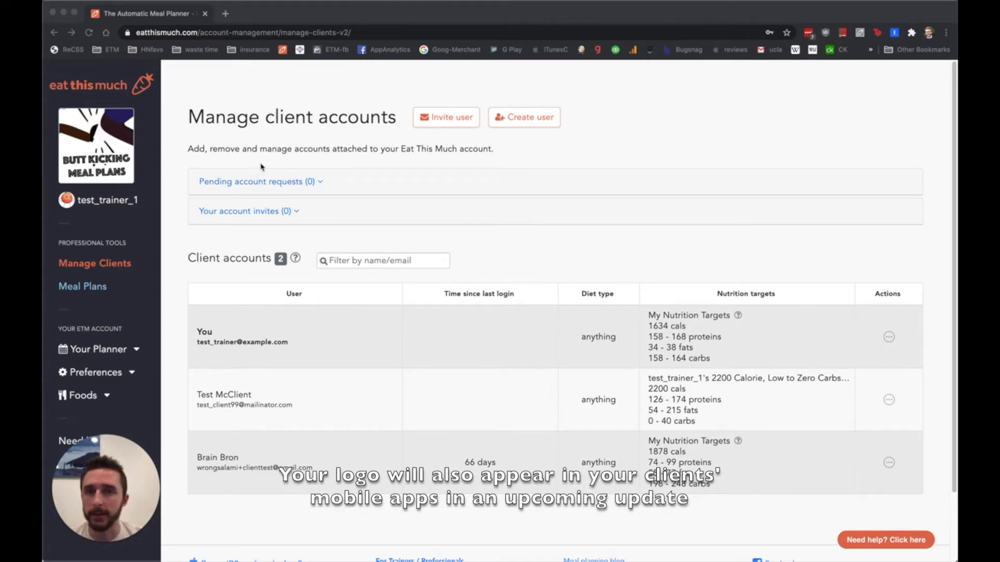
mouse_move(385, 158)
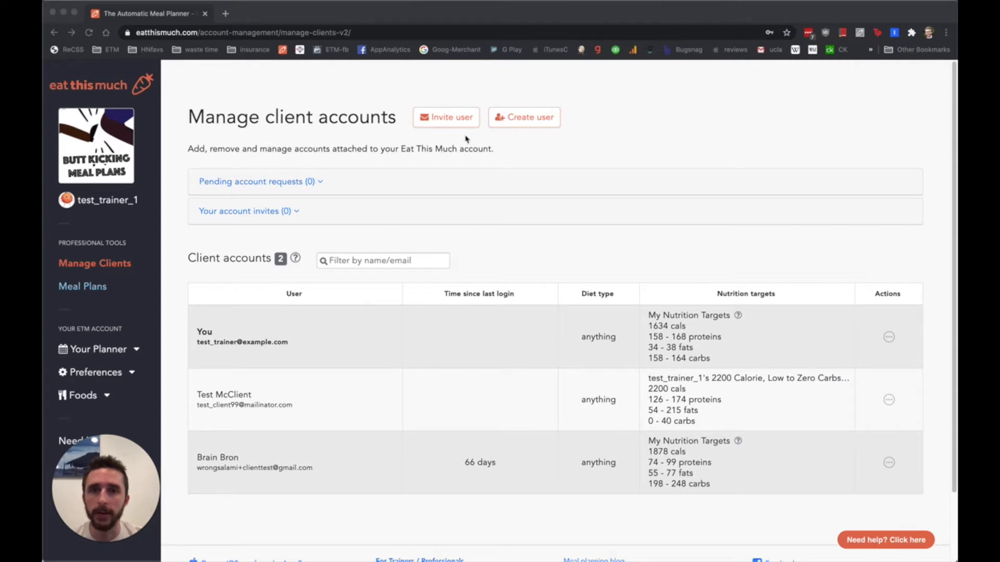
mouse_move(446, 117)
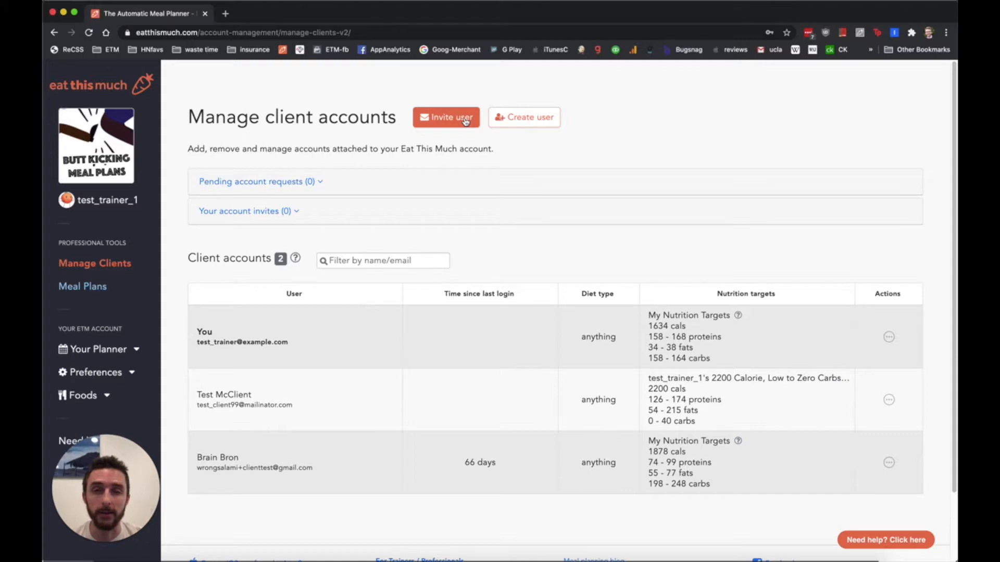
mouse_move(457, 117)
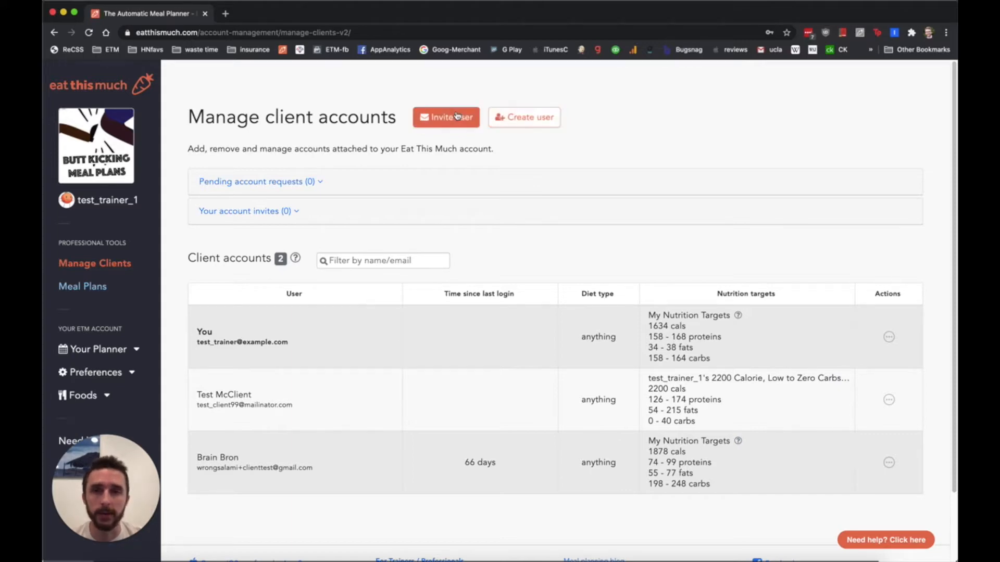
left_click(446, 116)
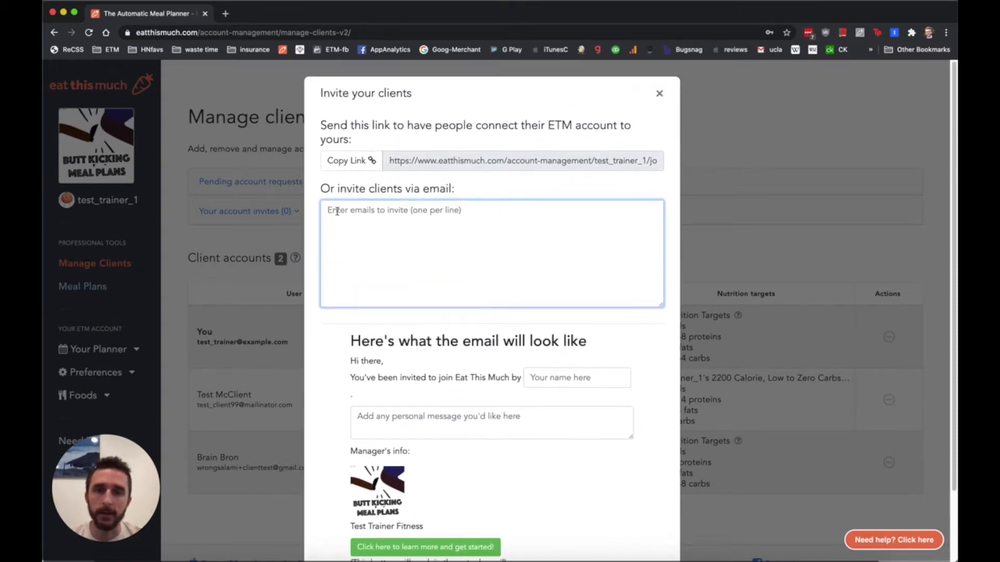
left_click(659, 93)
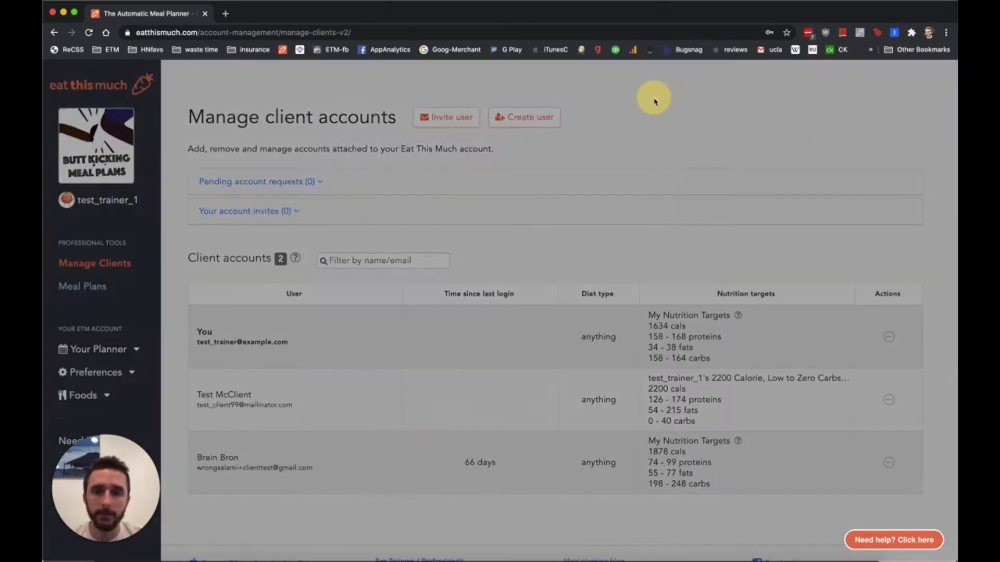
left_click(524, 116)
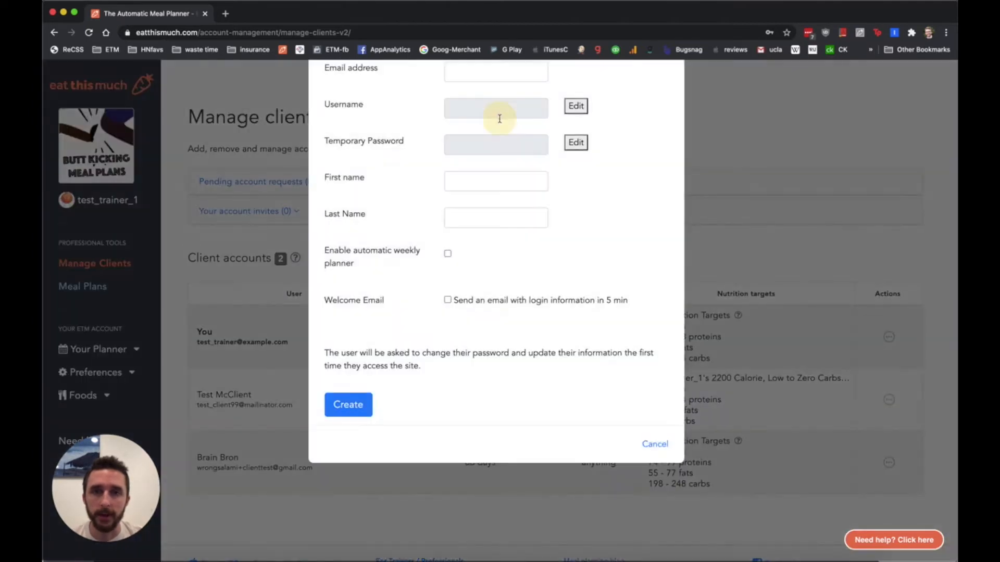
type("demo")
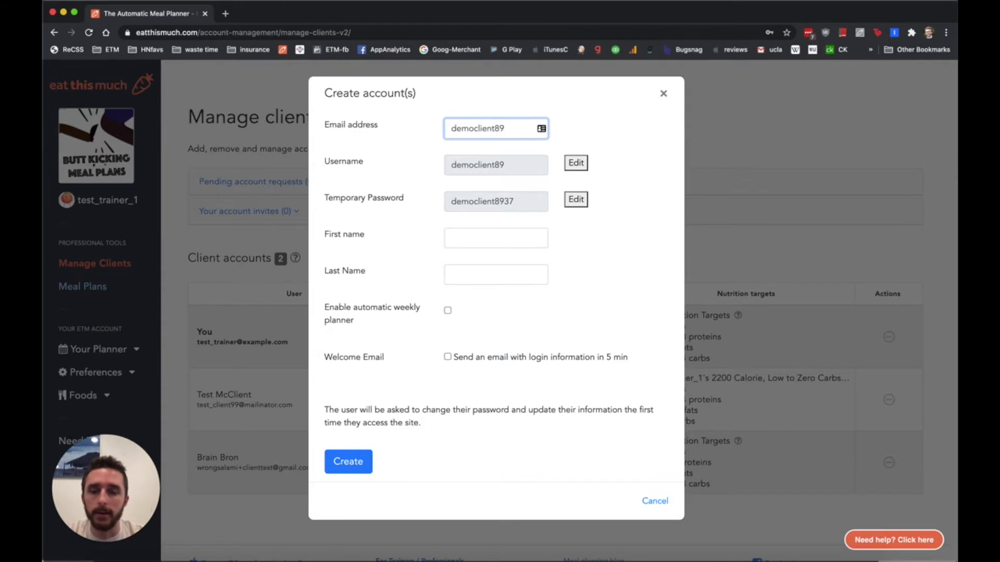
type("client89@example.com")
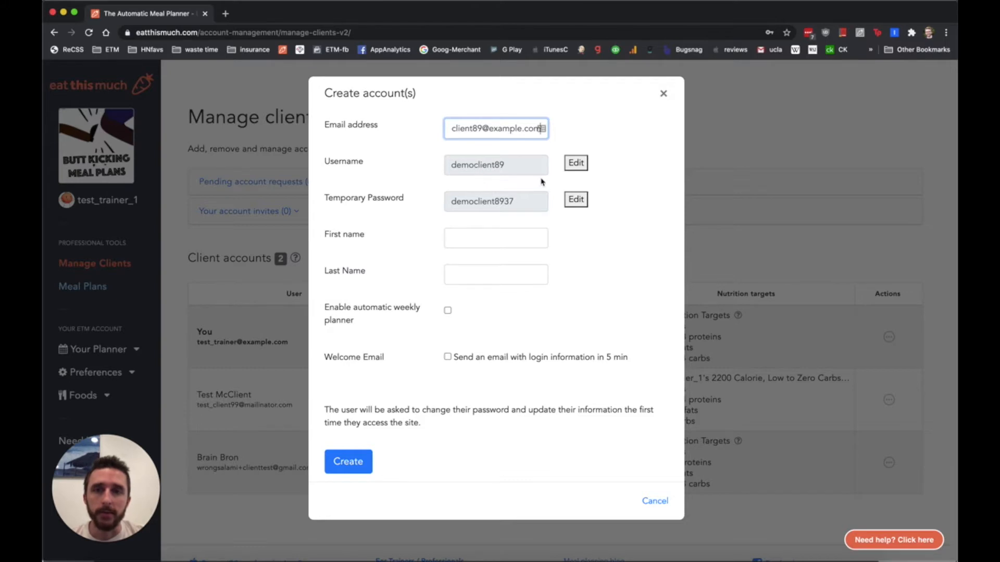
mouse_move(458, 227)
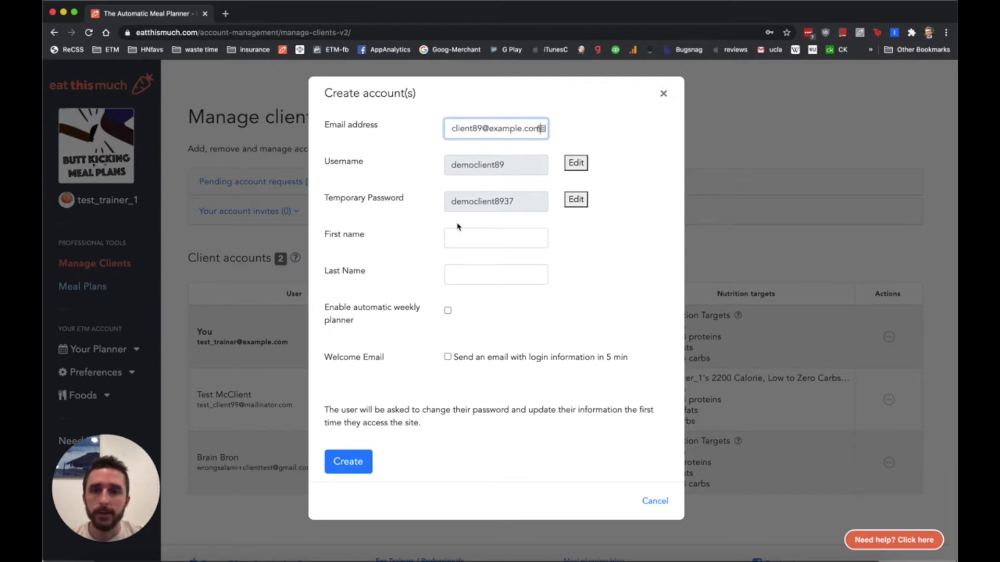
Step: Enter last name 'client' and leave the welcome email unchecked after toggling it
type("c")
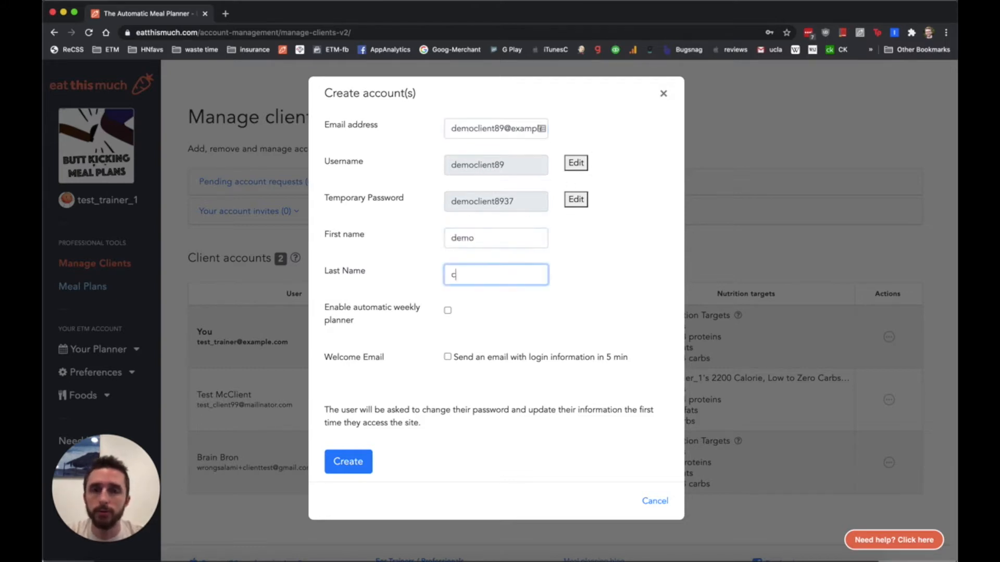
type("lient")
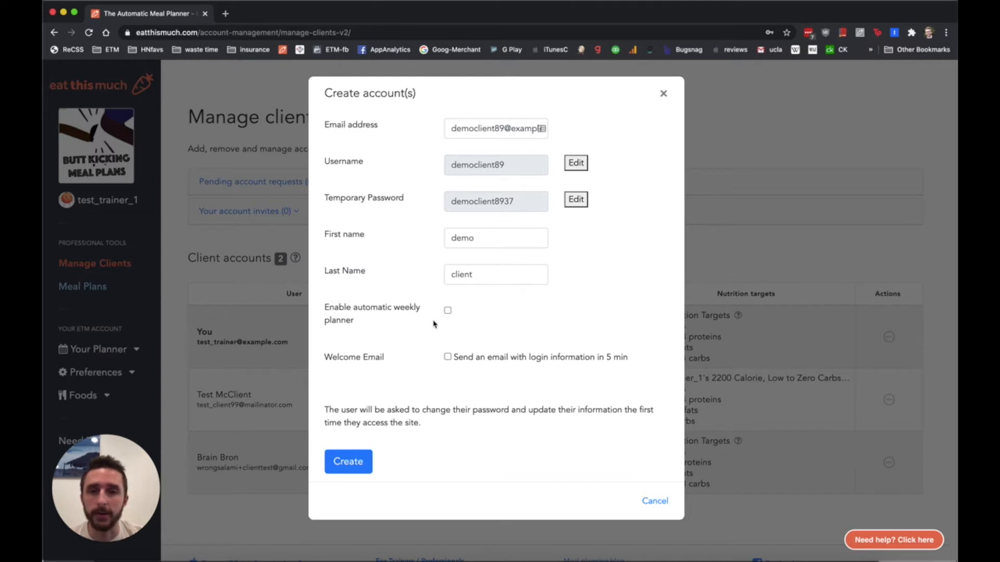
mouse_move(455, 327)
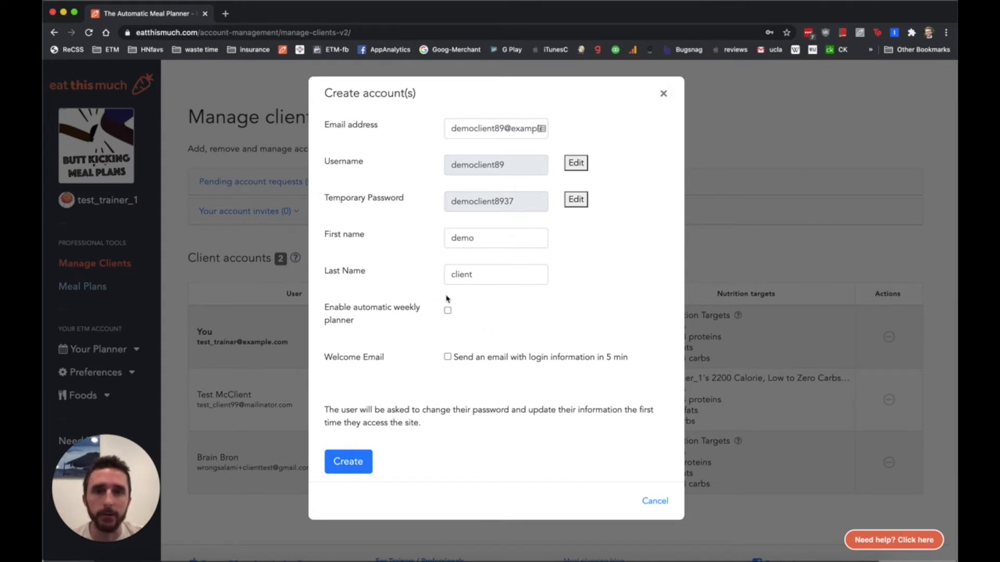
mouse_move(434, 314)
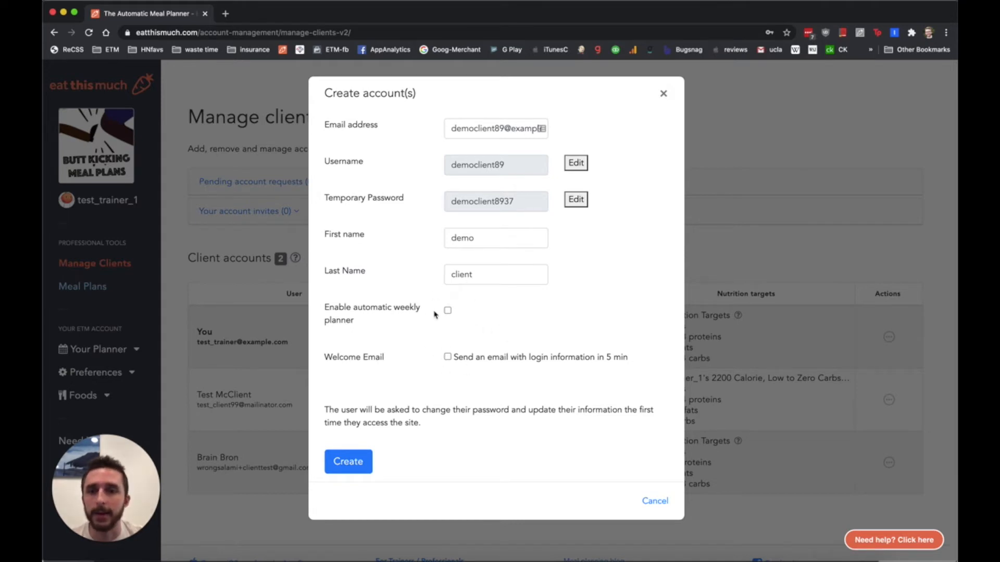
mouse_move(451, 376)
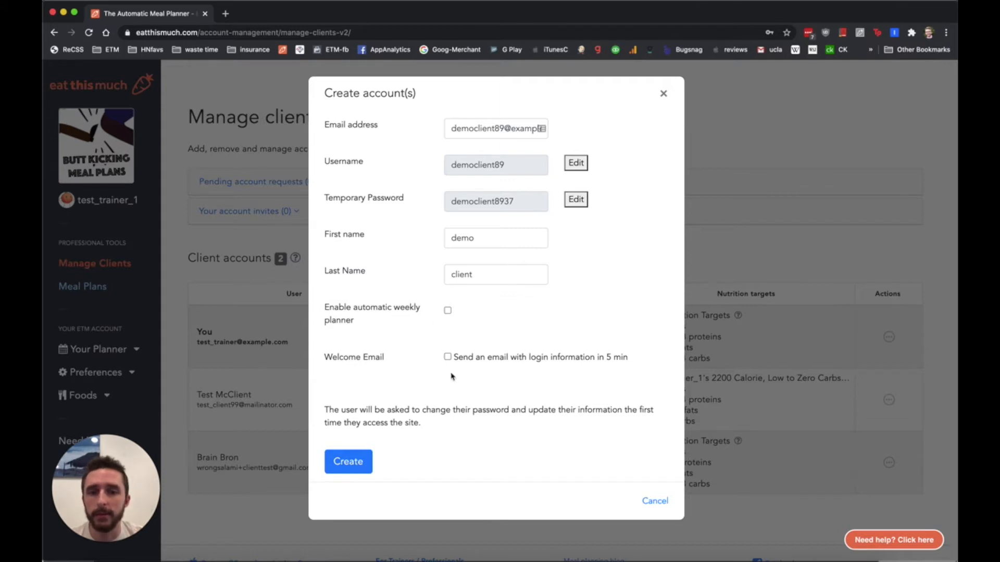
mouse_move(431, 367)
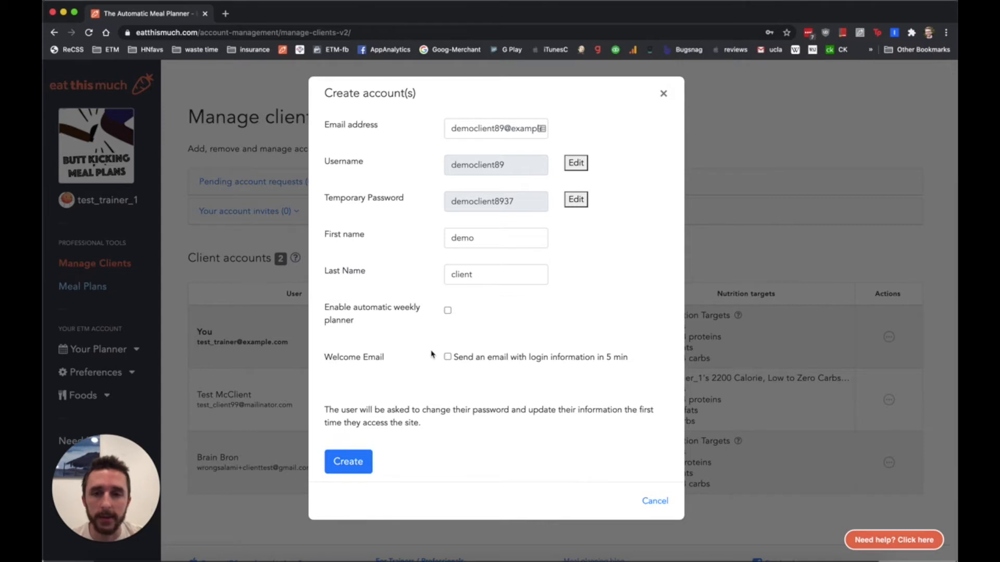
mouse_move(425, 343)
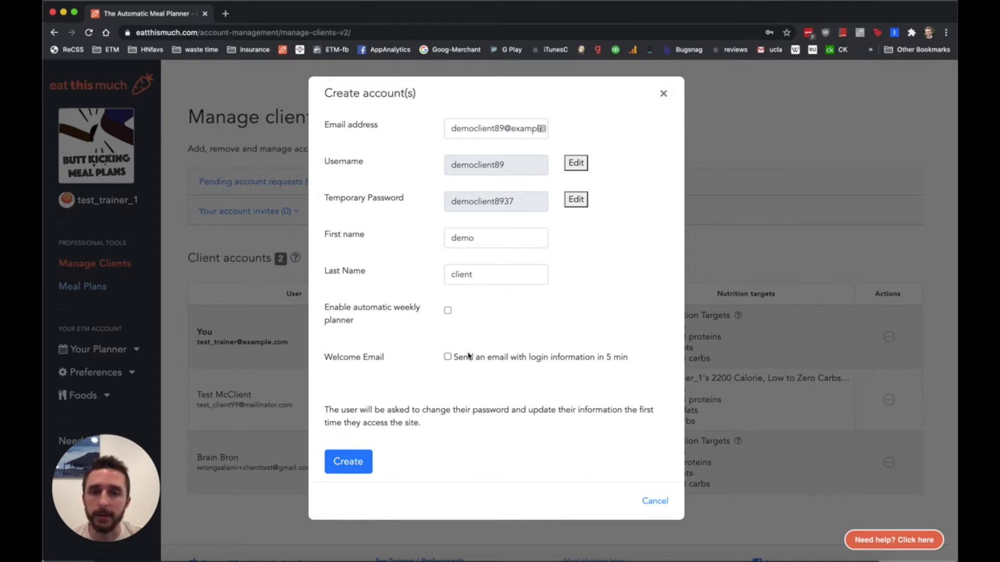
left_click(448, 357)
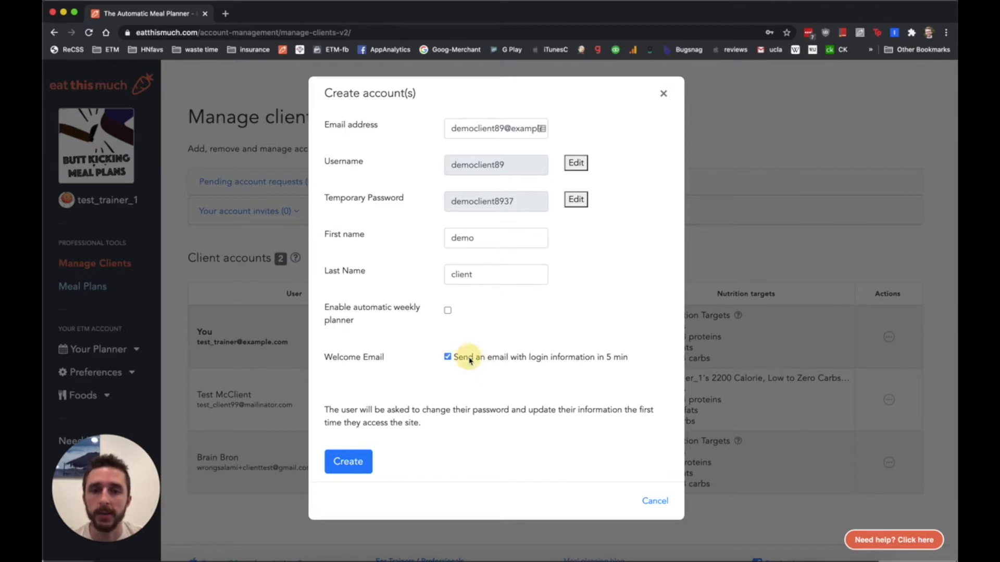
left_click(447, 356)
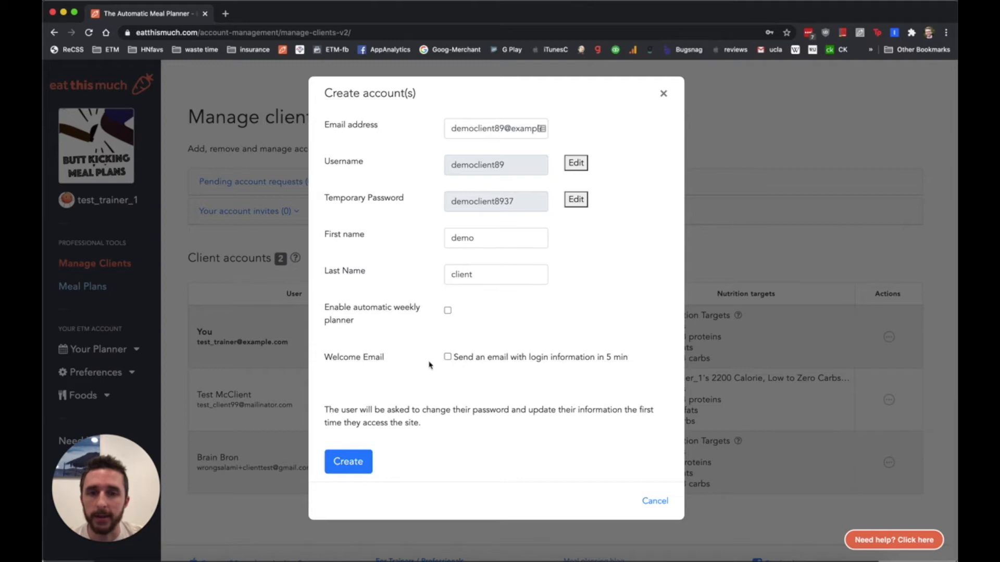
Step: Create the demo client account and confirm with Finished
left_click(347, 461)
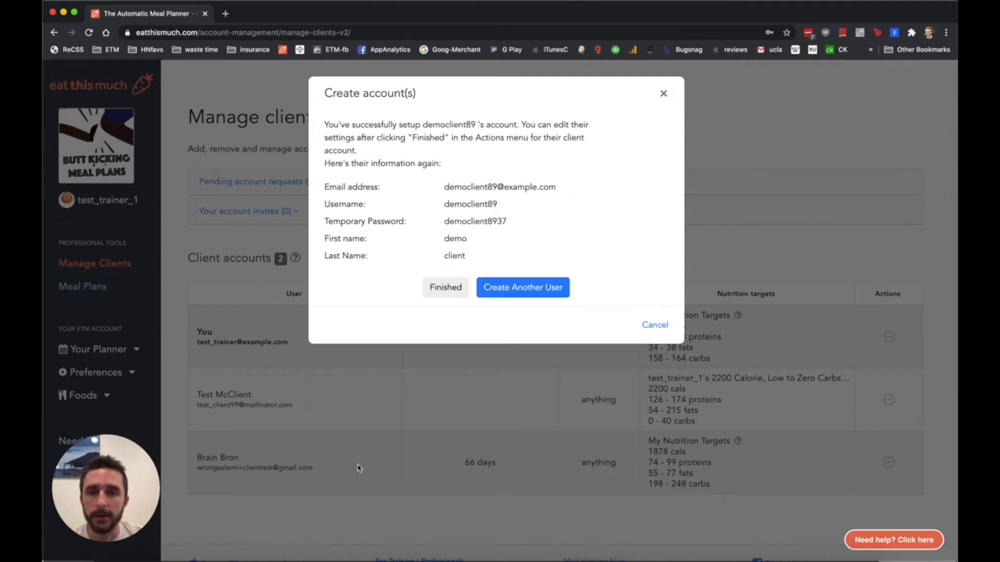
mouse_move(475, 293)
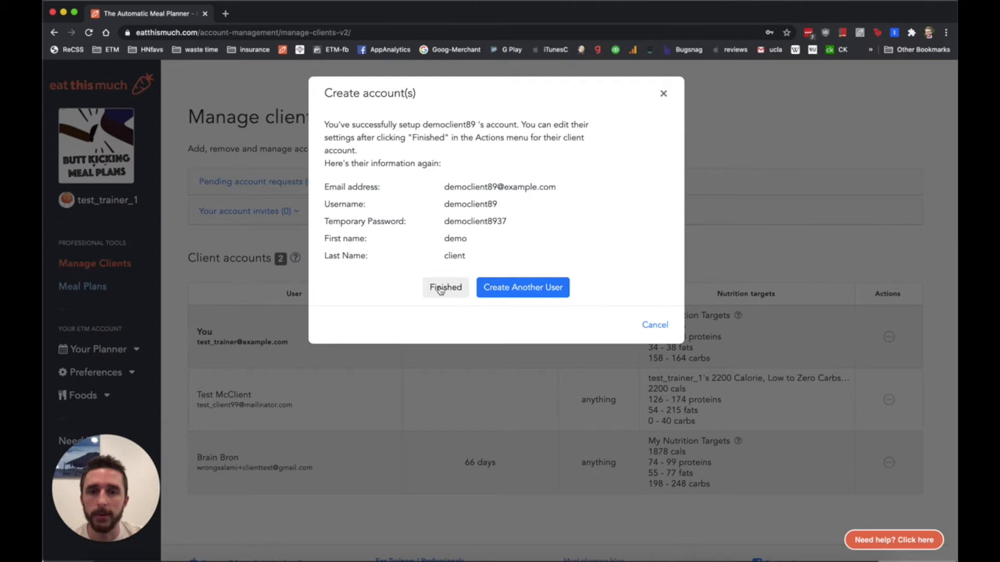
left_click(445, 287)
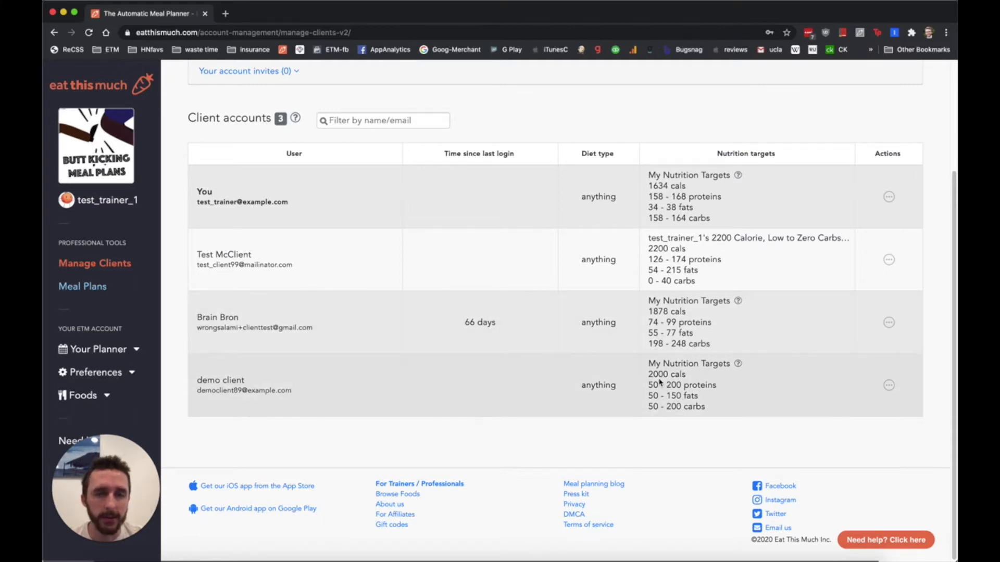
mouse_move(657, 376)
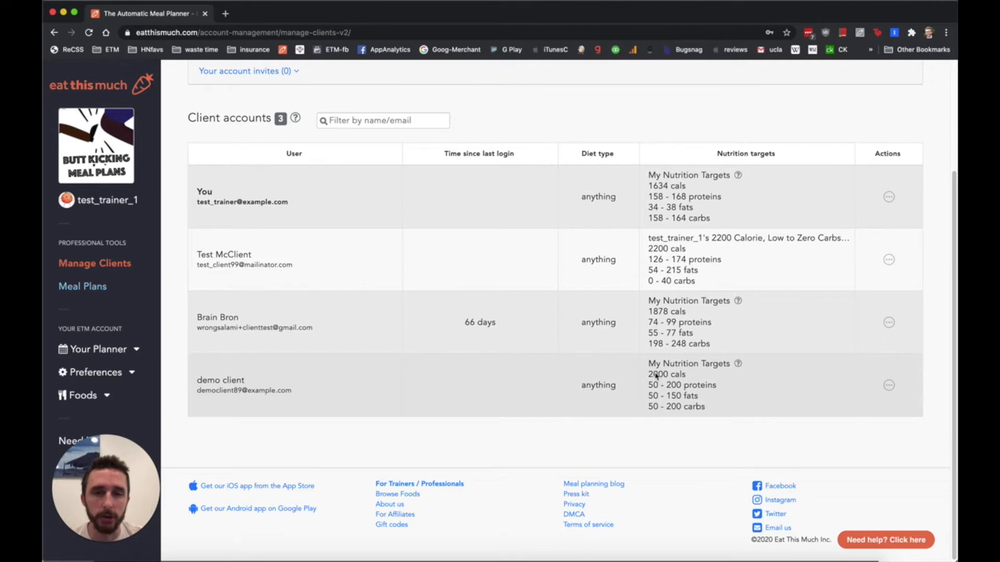
mouse_move(896, 377)
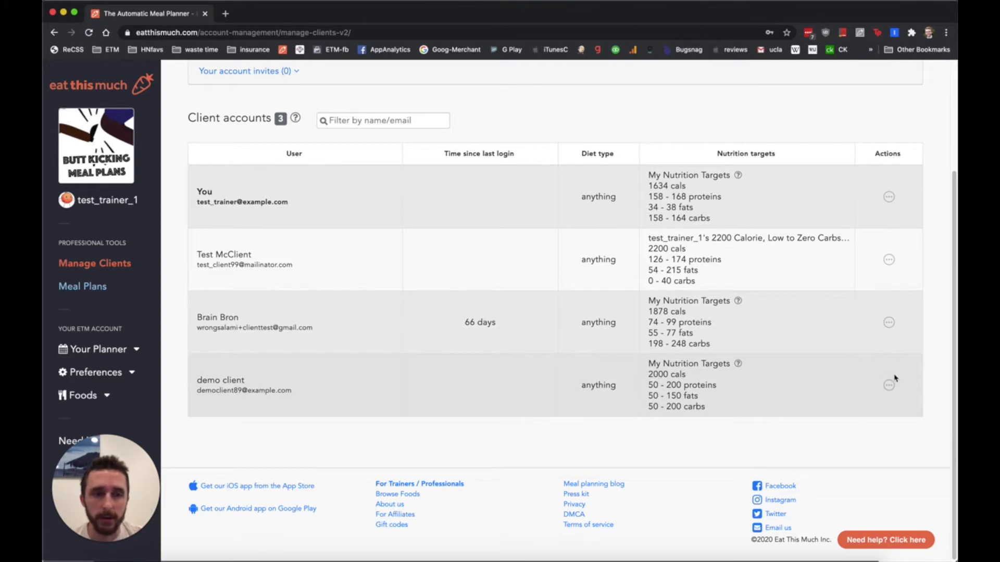
Step: Open demo client's Edit settings from the actions menu and view the User Profile tab
left_click(888, 385)
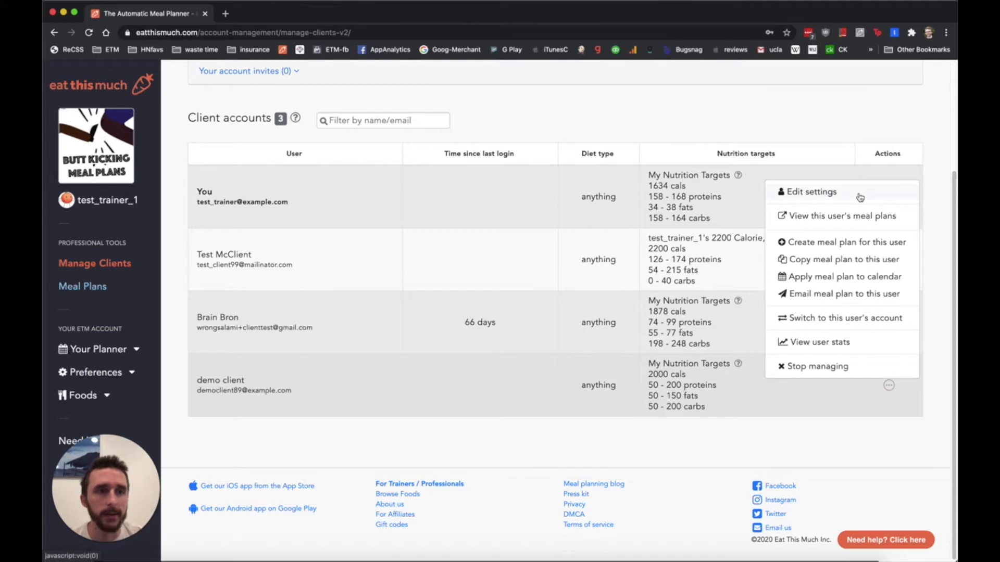
left_click(810, 192)
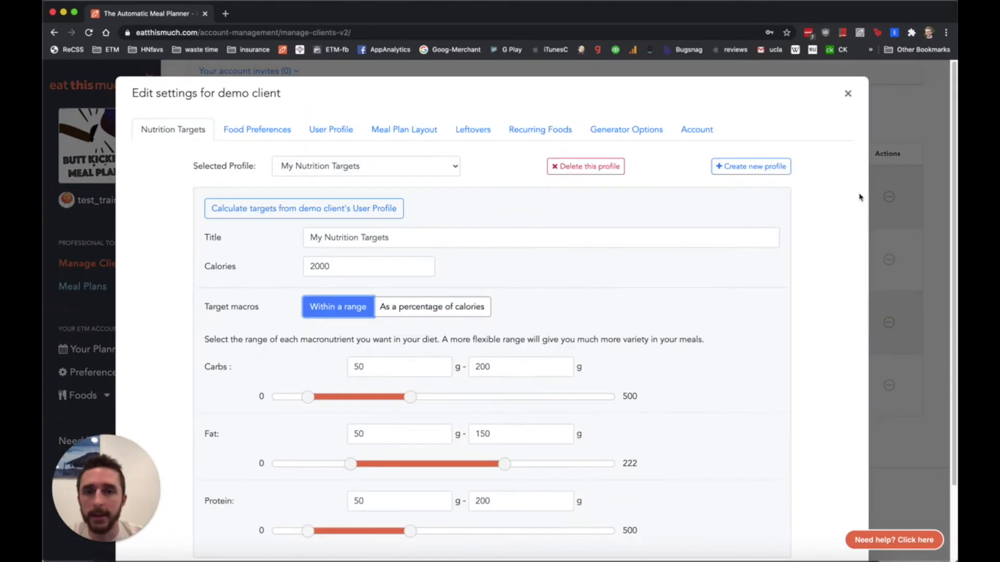
mouse_move(425, 292)
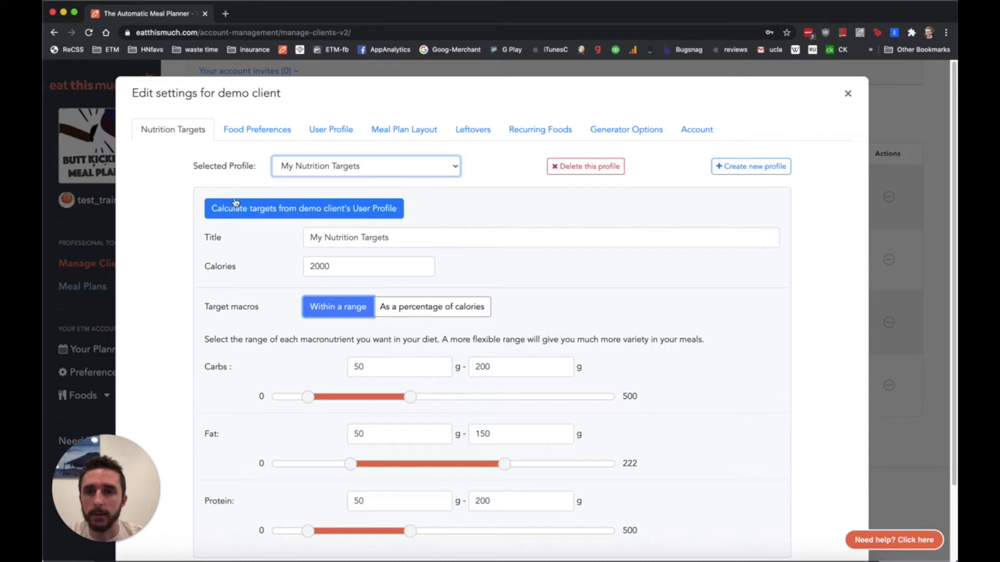
mouse_move(215, 160)
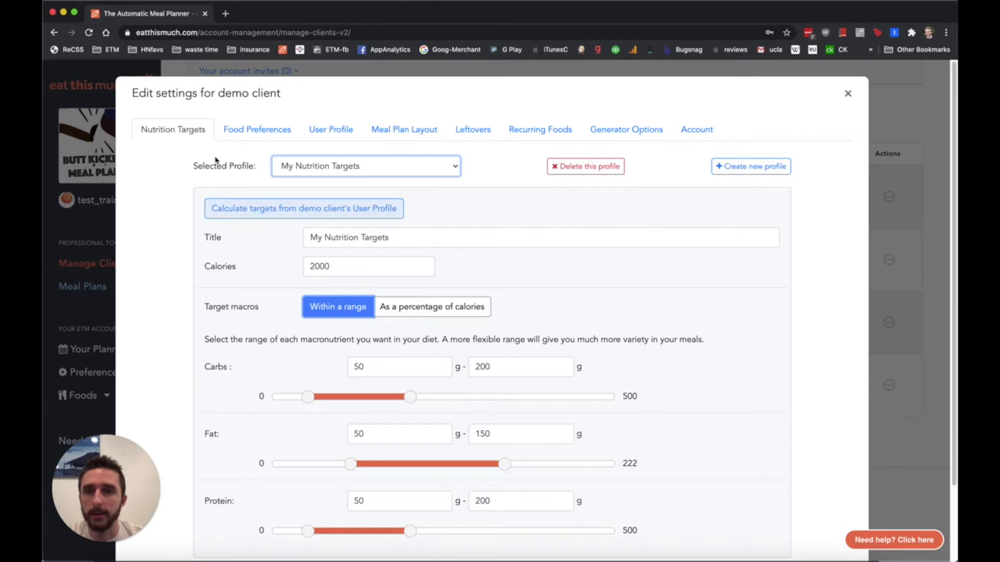
left_click(330, 129)
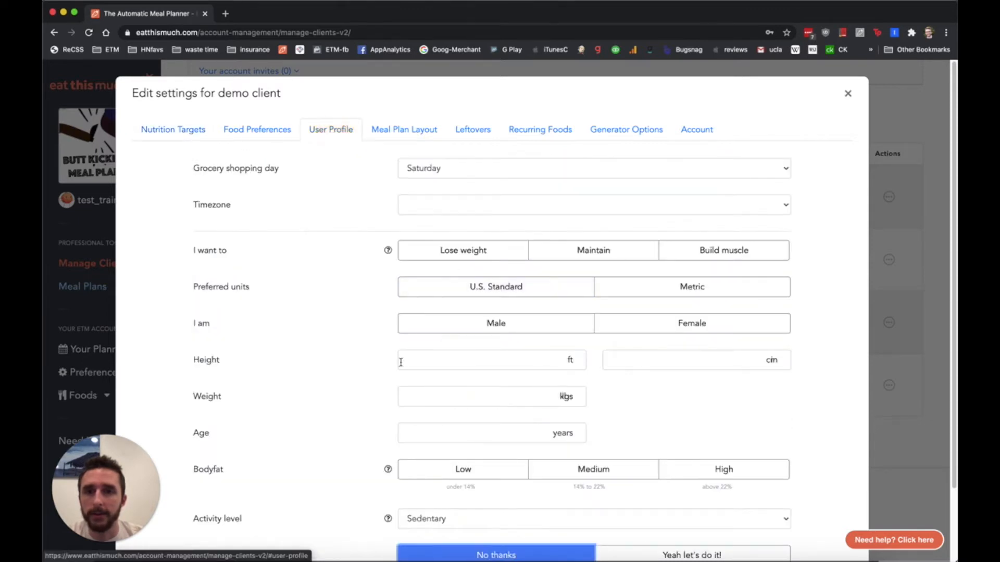
left_click(173, 130)
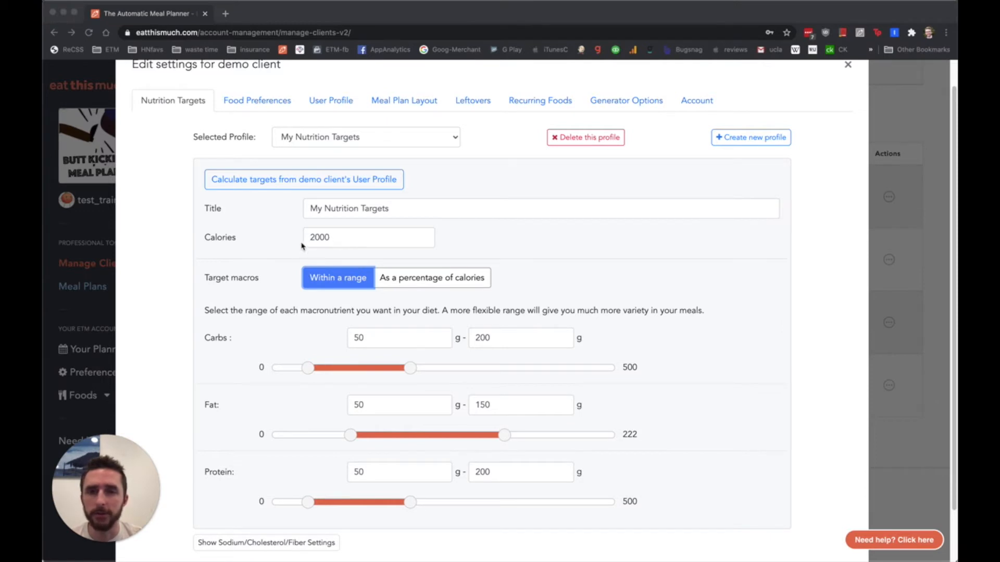
mouse_move(333, 303)
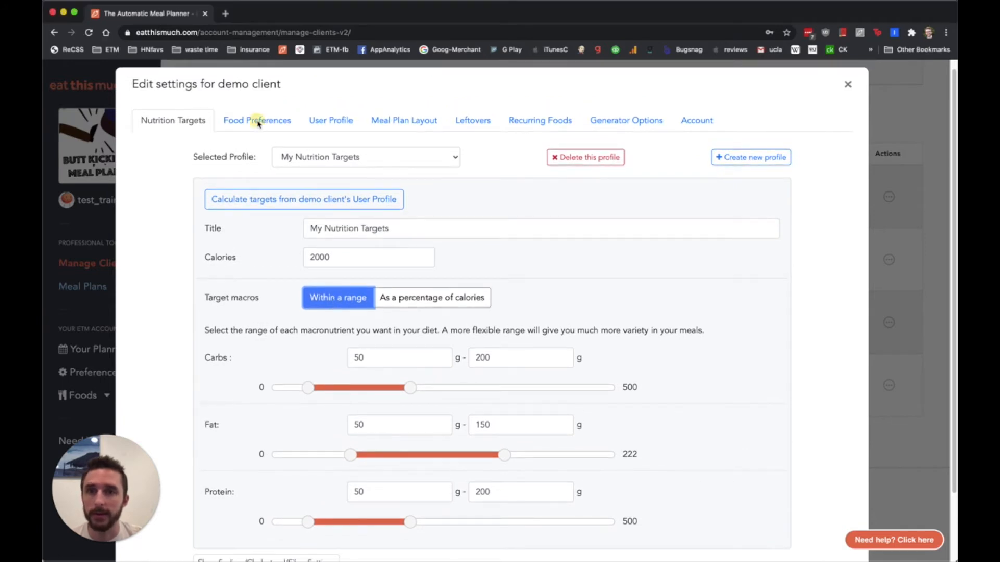
Step: Switch to the Food Preferences tab, showing diet Anything and no allergies
left_click(257, 121)
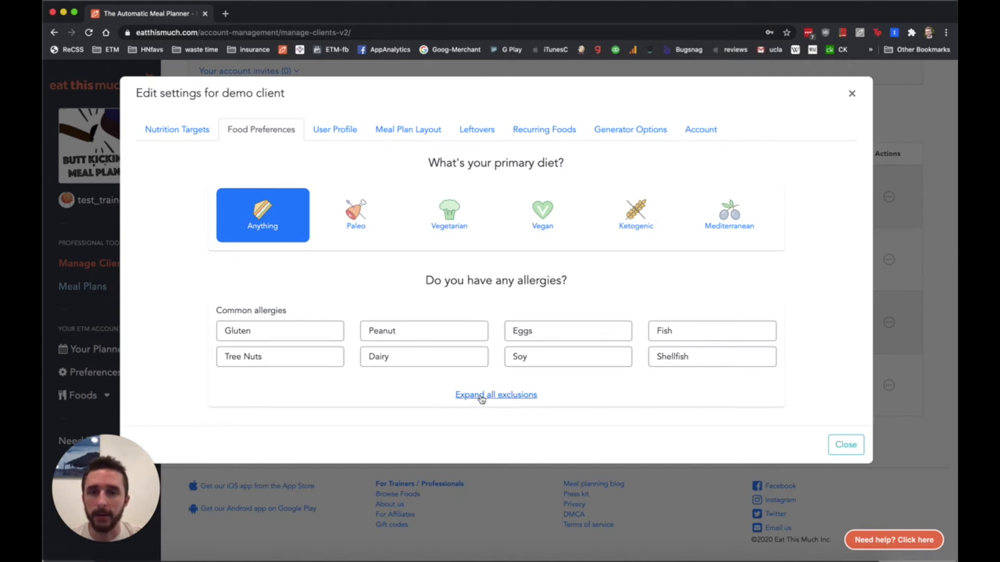
Step: Expand all food exclusion categories, scroll through them, and enter 'shake'
left_click(495, 394)
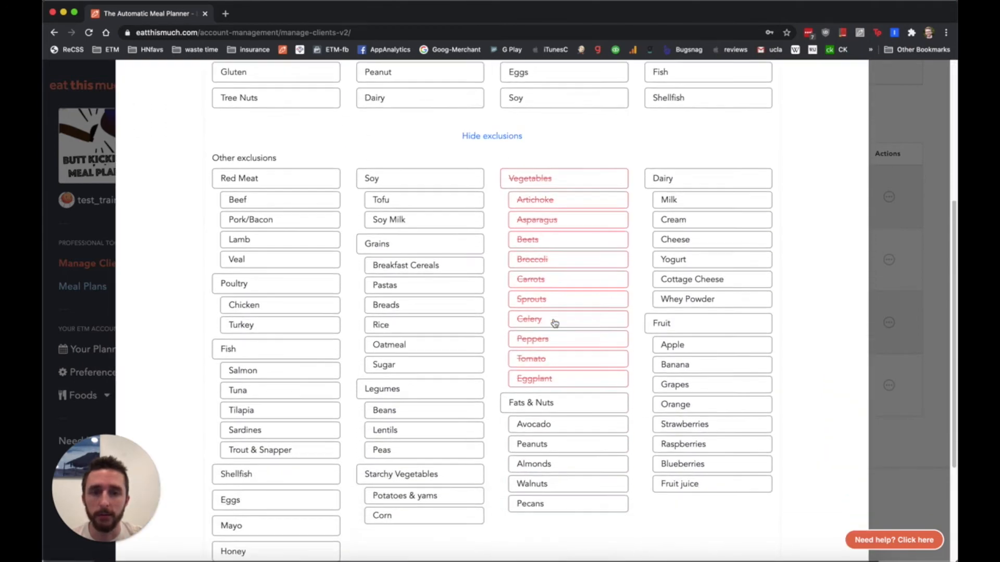
scroll("down", 3)
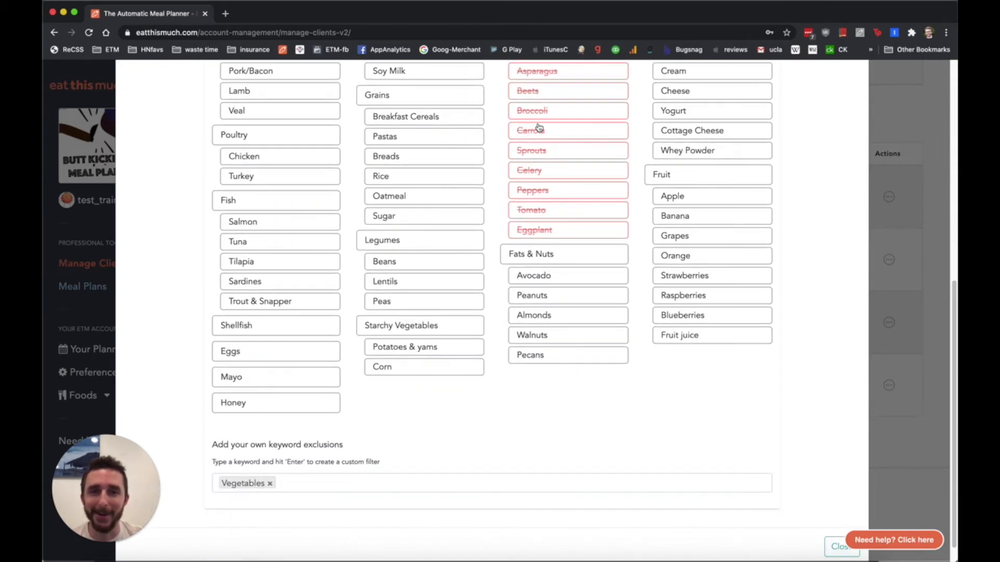
scroll("down", 3)
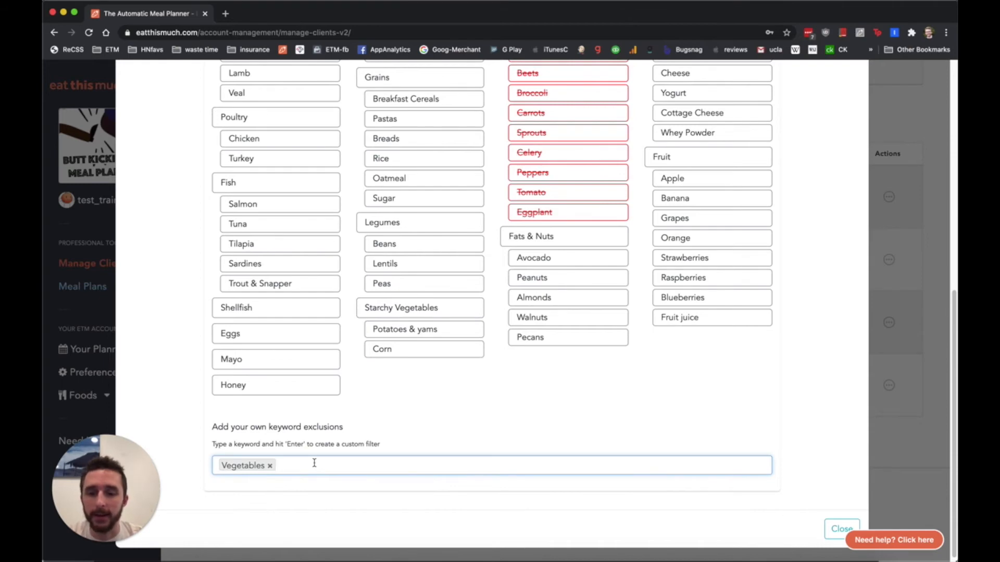
type("shake")
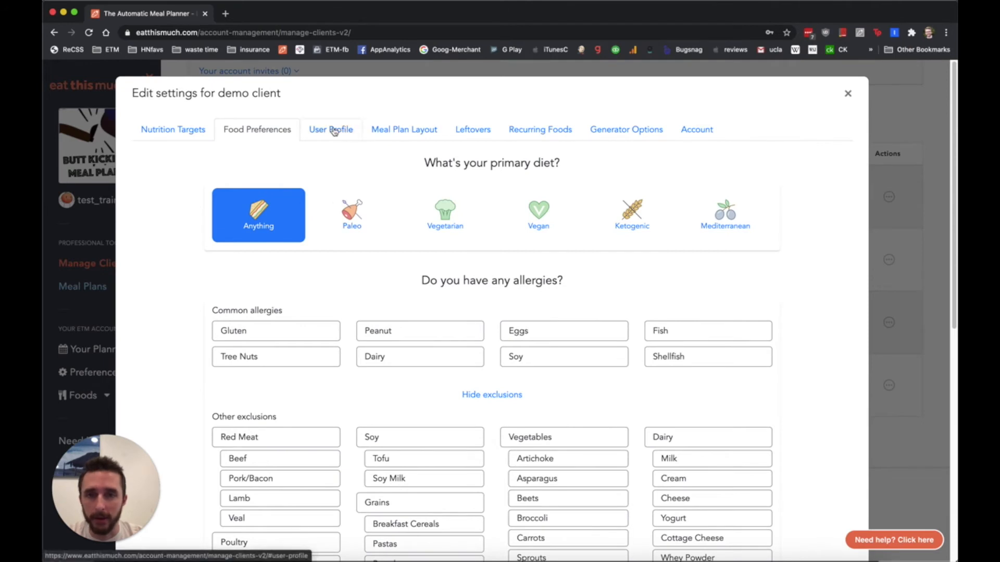
Step: On Meal Plan Layout, toggle per-day layouts on and back off
left_click(406, 130)
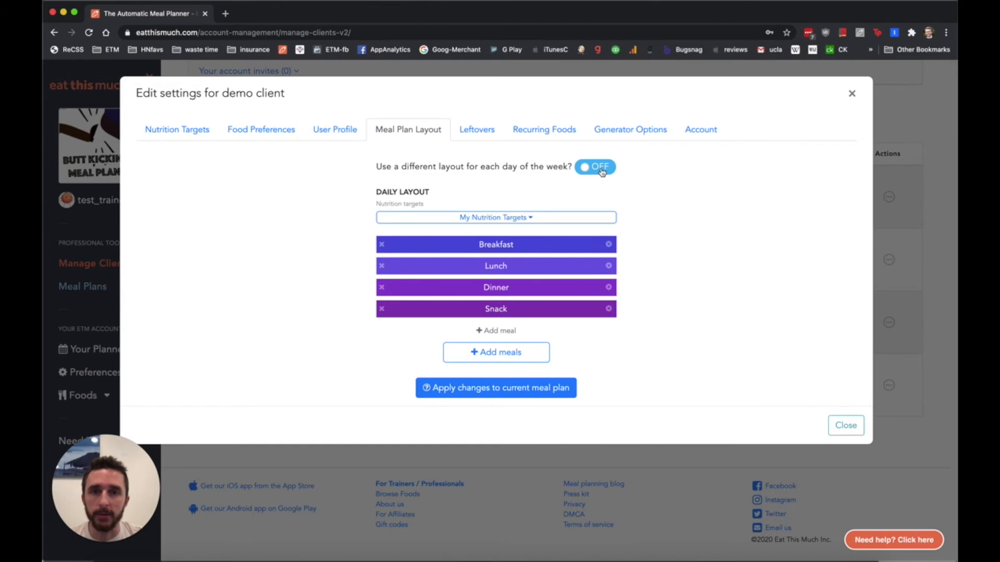
left_click(595, 166)
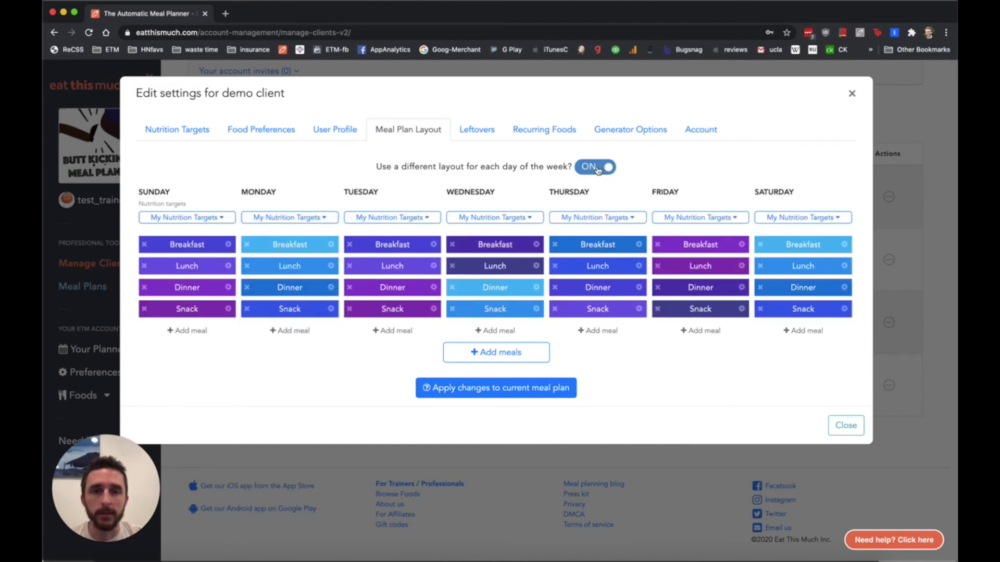
left_click(594, 167)
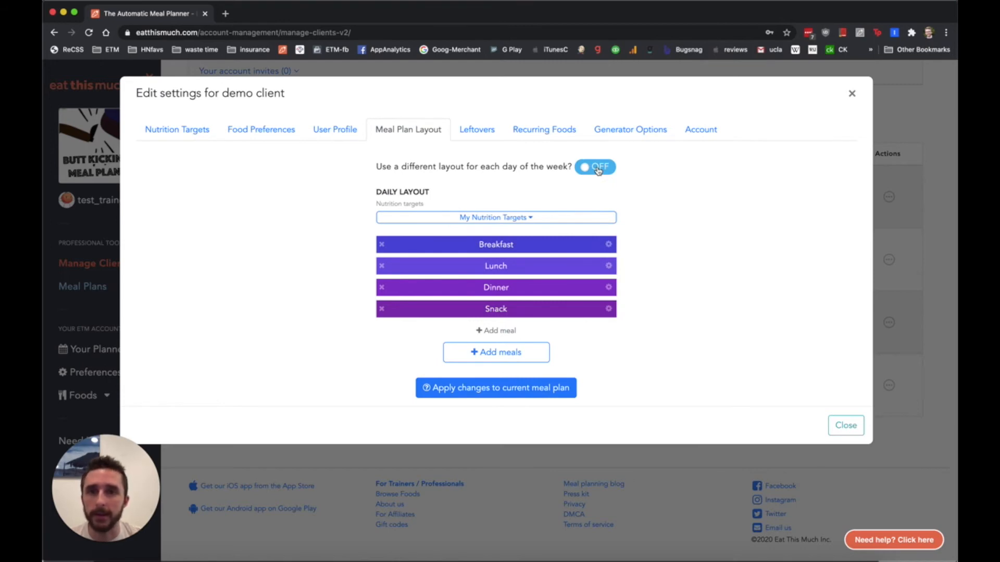
mouse_move(478, 155)
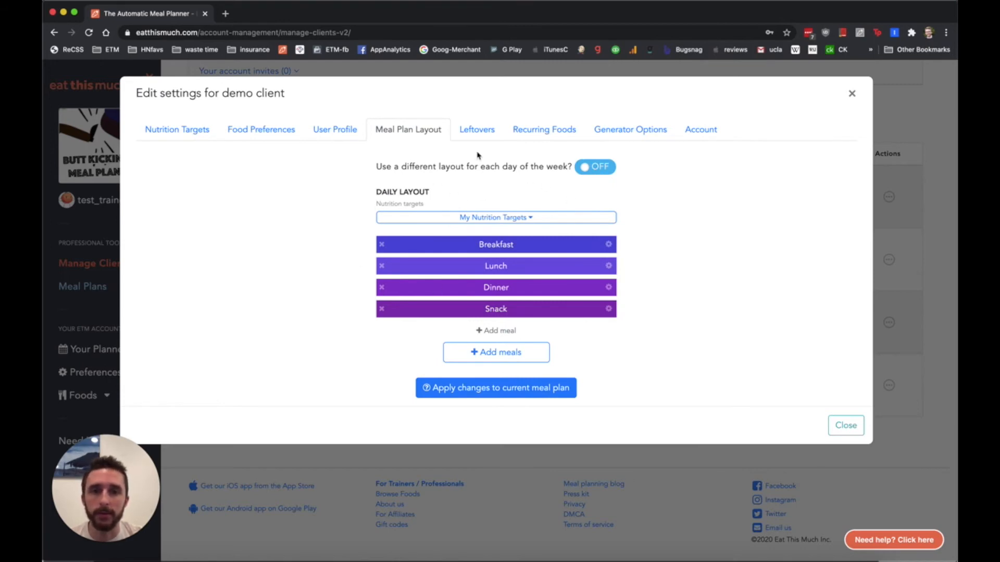
Step: View the Leftovers settings, where leftovers are disabled
left_click(476, 129)
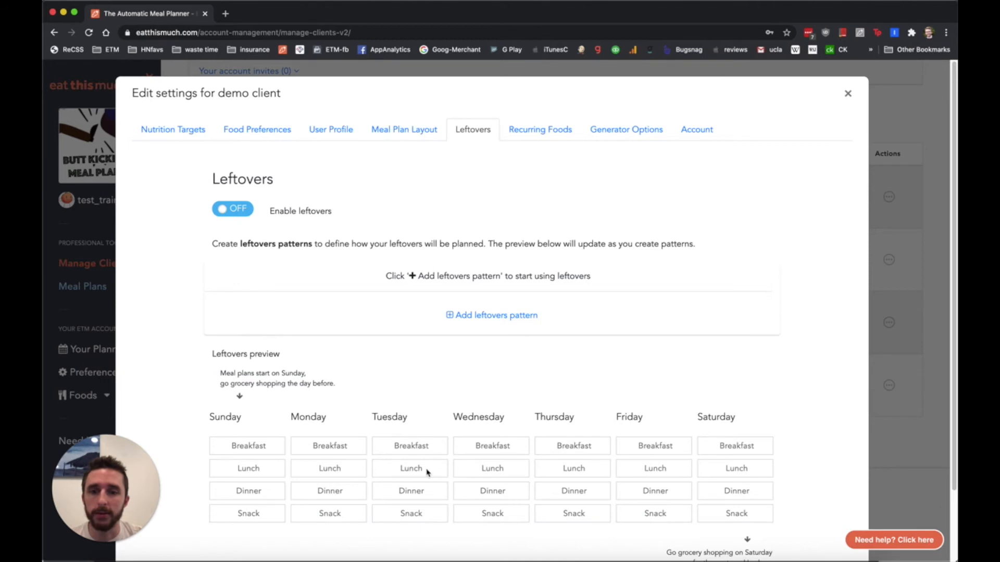
mouse_move(486, 469)
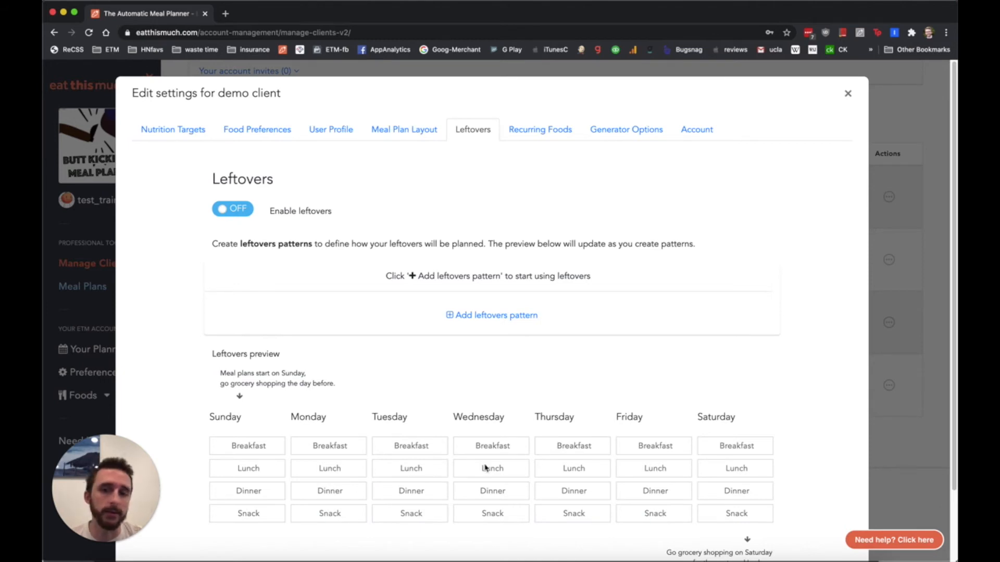
mouse_move(526, 181)
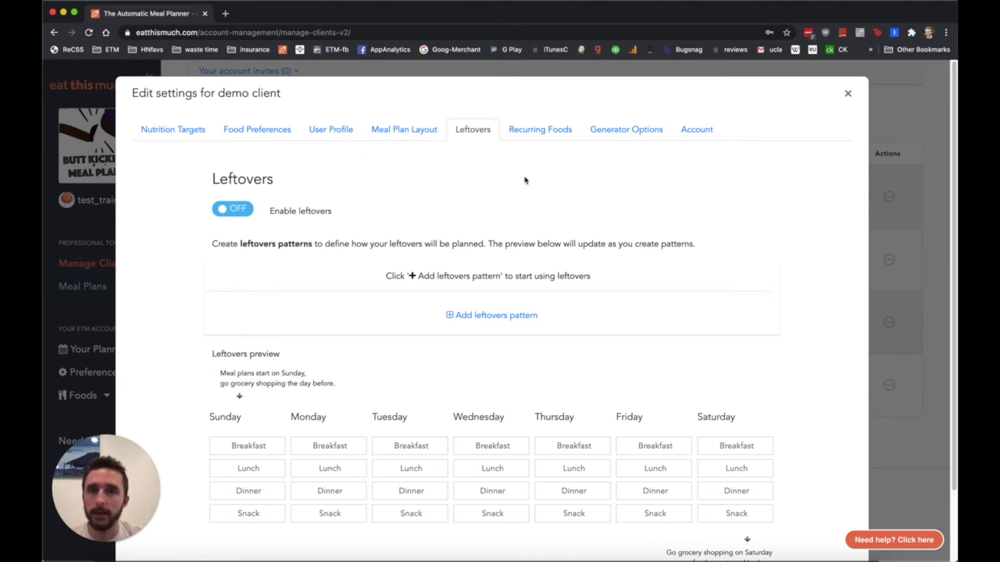
mouse_move(520, 146)
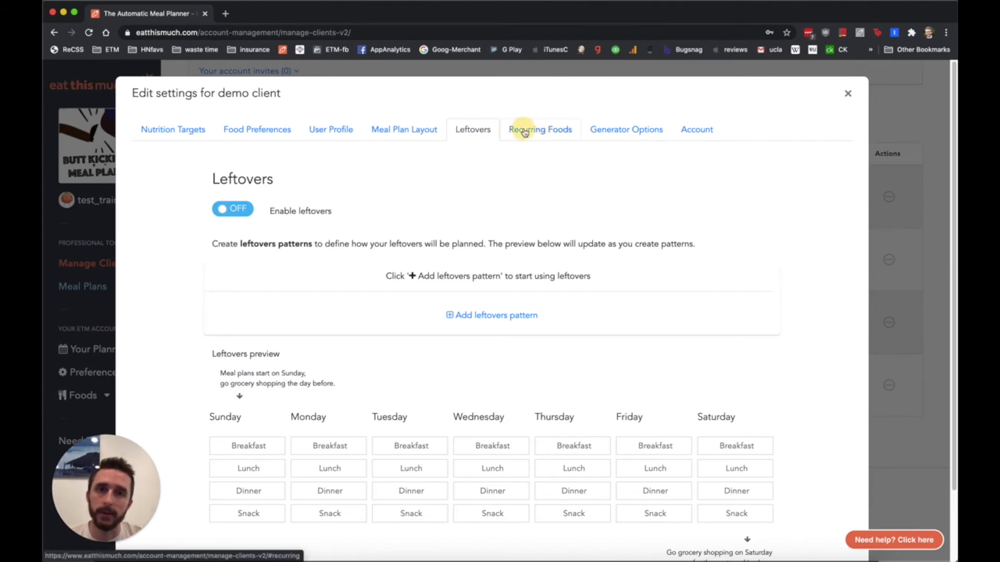
Step: Search 'shake' in Breakfast recurring foods, add Blueberry Shake, and set it to always
left_click(539, 129)
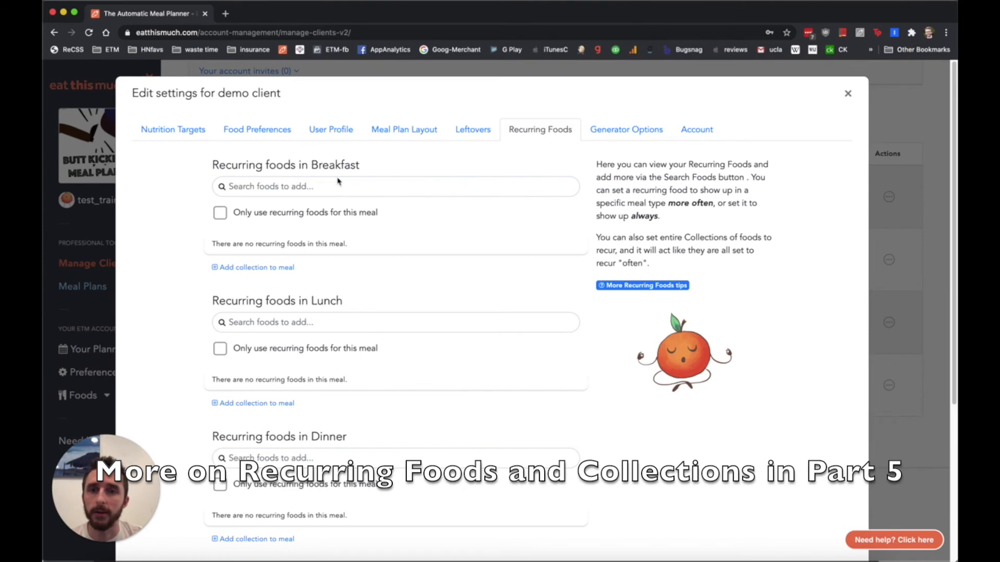
left_click(394, 187)
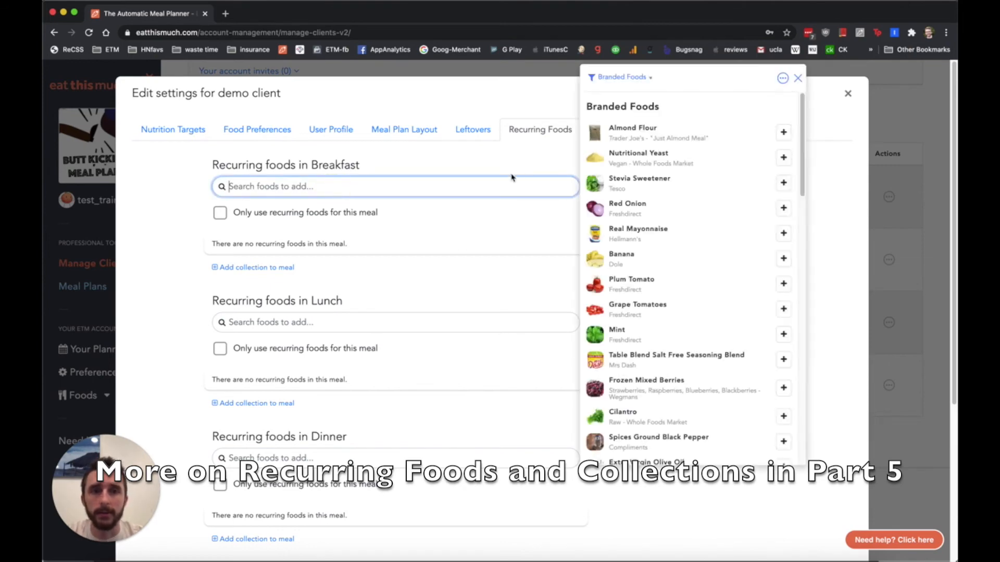
type("shake")
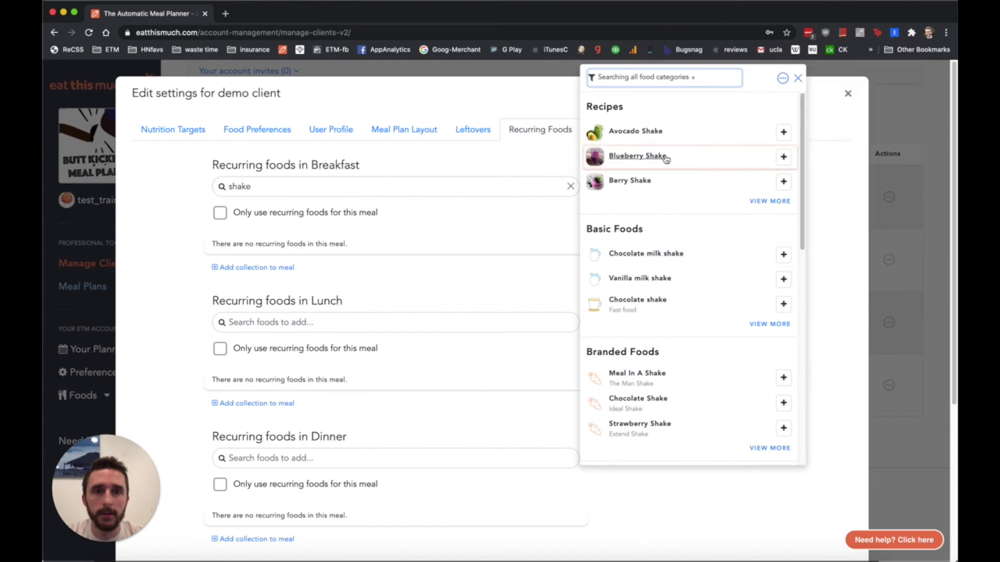
left_click(784, 156)
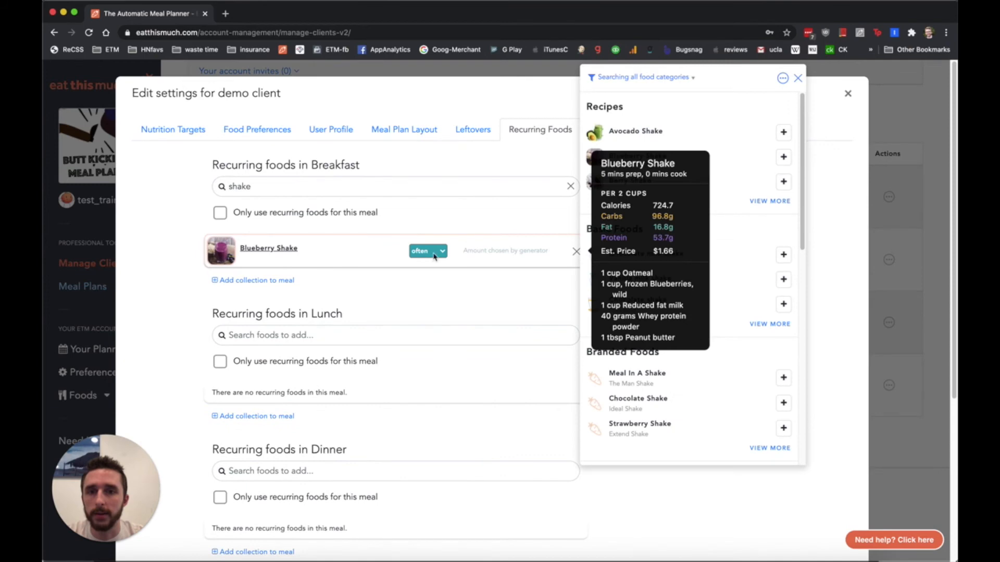
left_click(427, 251)
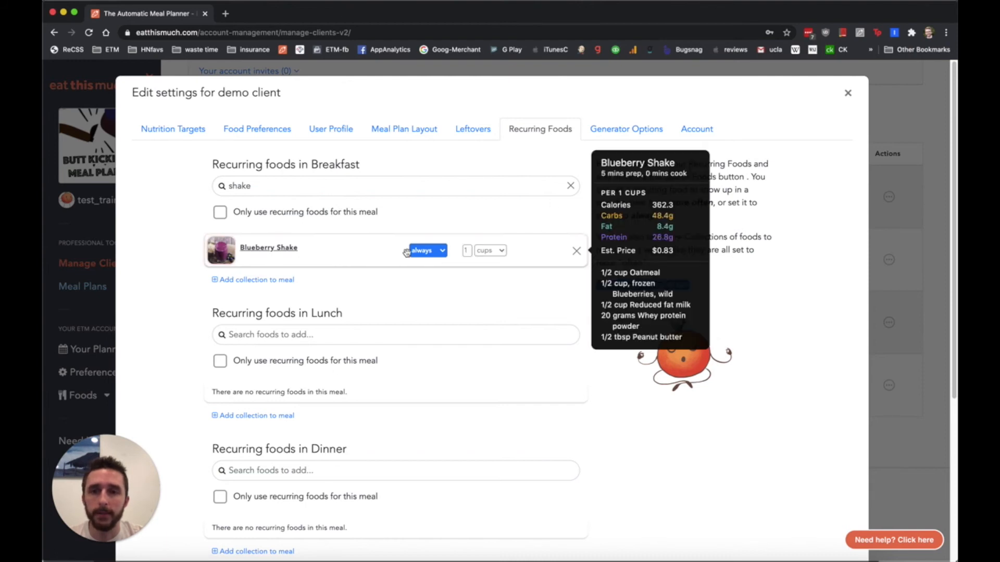
Step: Open Generator Options and view the carb target choices without changing them
left_click(629, 129)
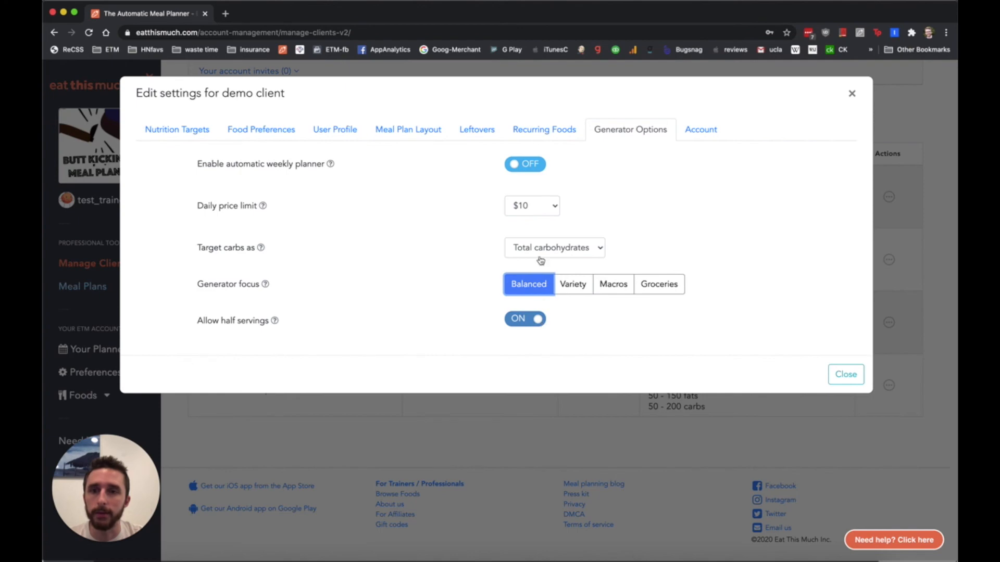
left_click(553, 247)
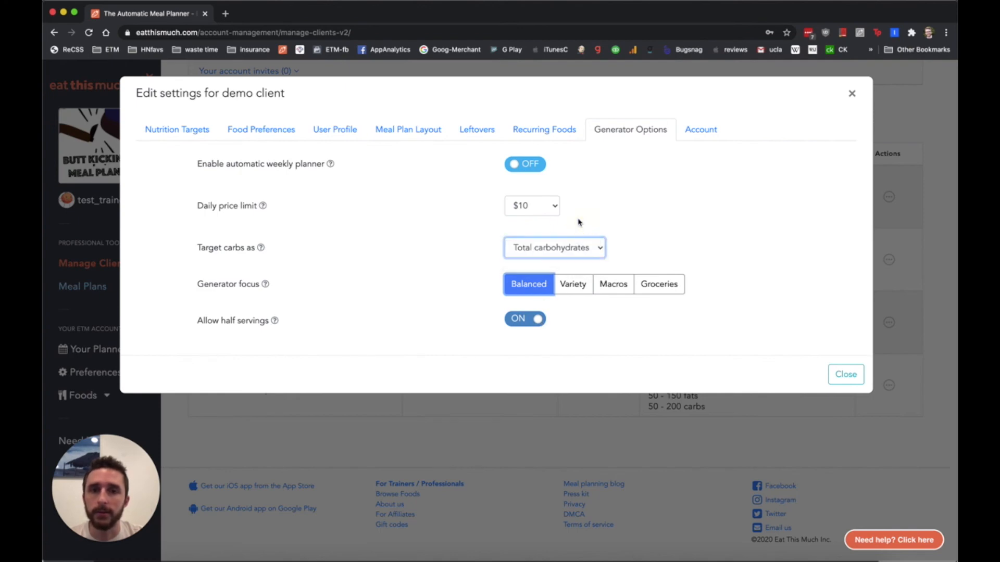
left_click(700, 129)
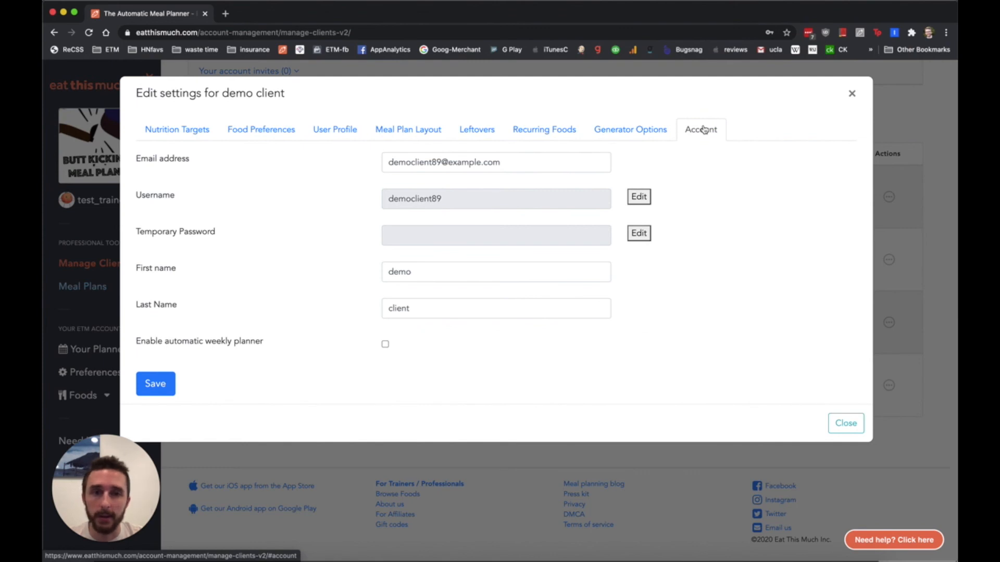
mouse_move(277, 215)
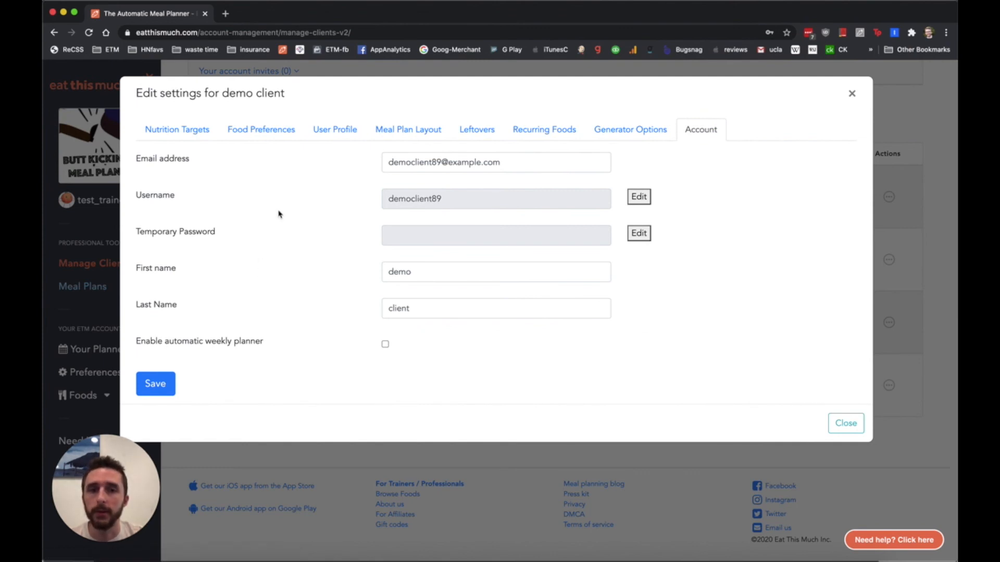
mouse_move(845, 423)
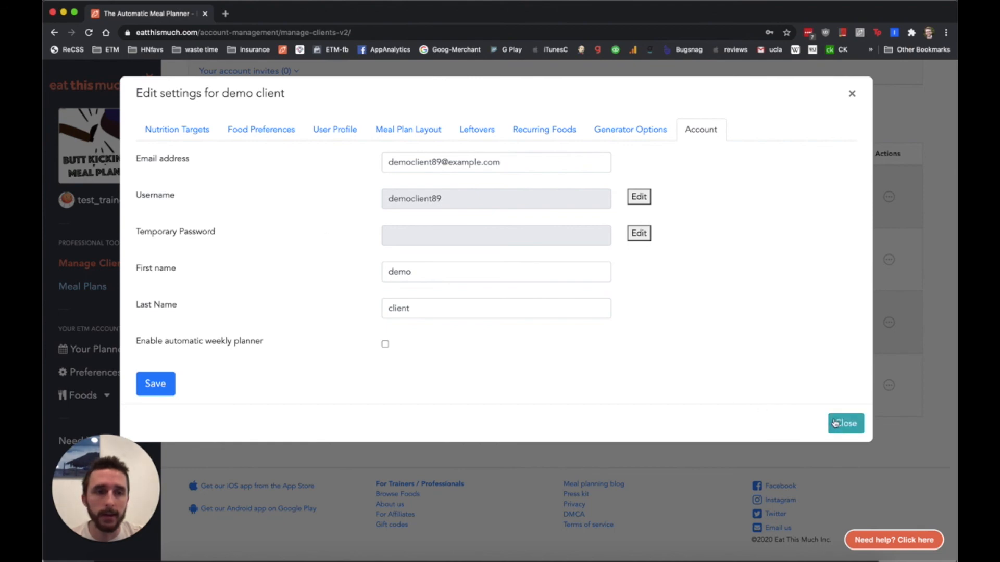
Step: Close the demo client's settings, returning to the client accounts list
left_click(845, 423)
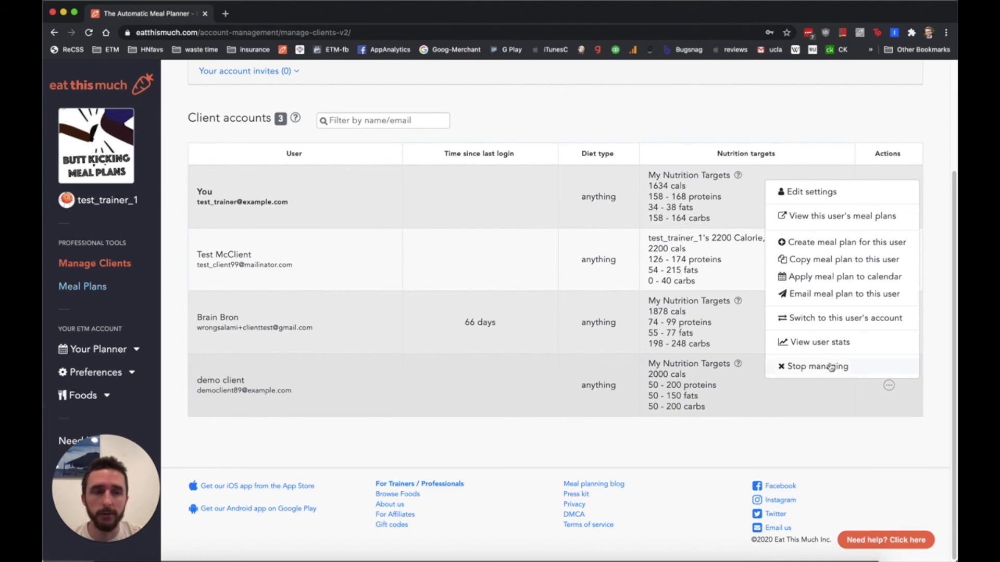
Step: Stop managing demo client, confirm Remove account, then go to Meal Plans
left_click(818, 366)
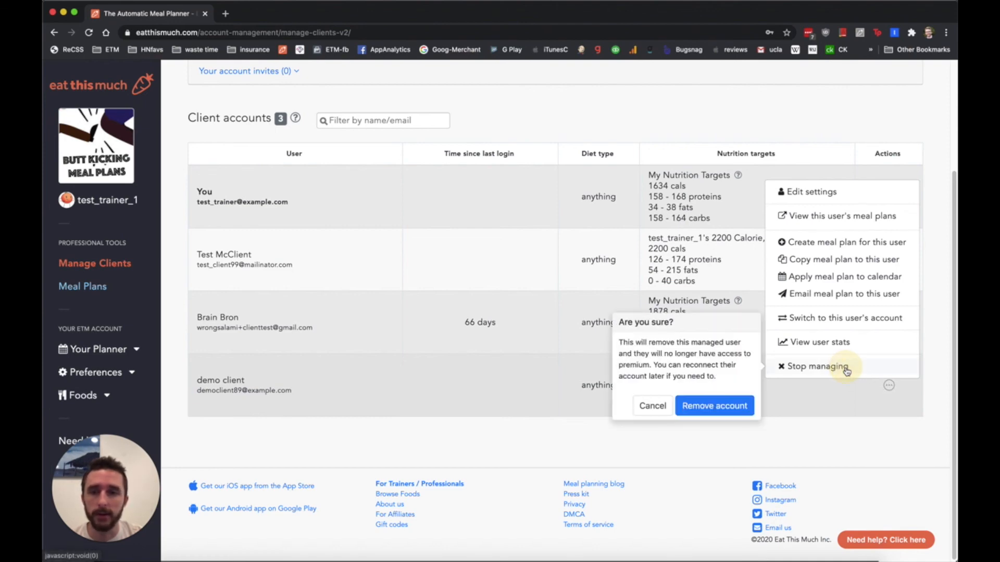
left_click(713, 406)
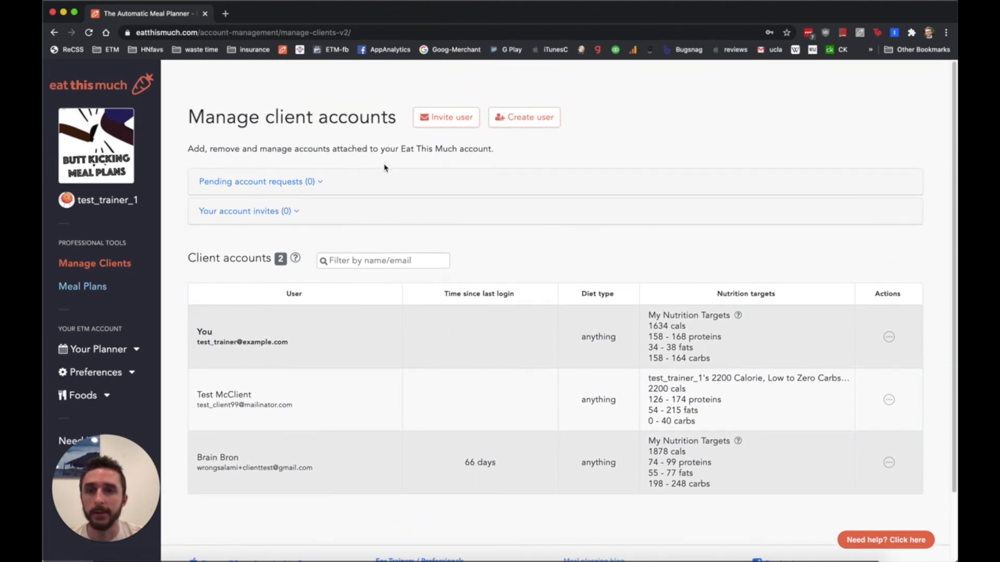
mouse_move(83, 286)
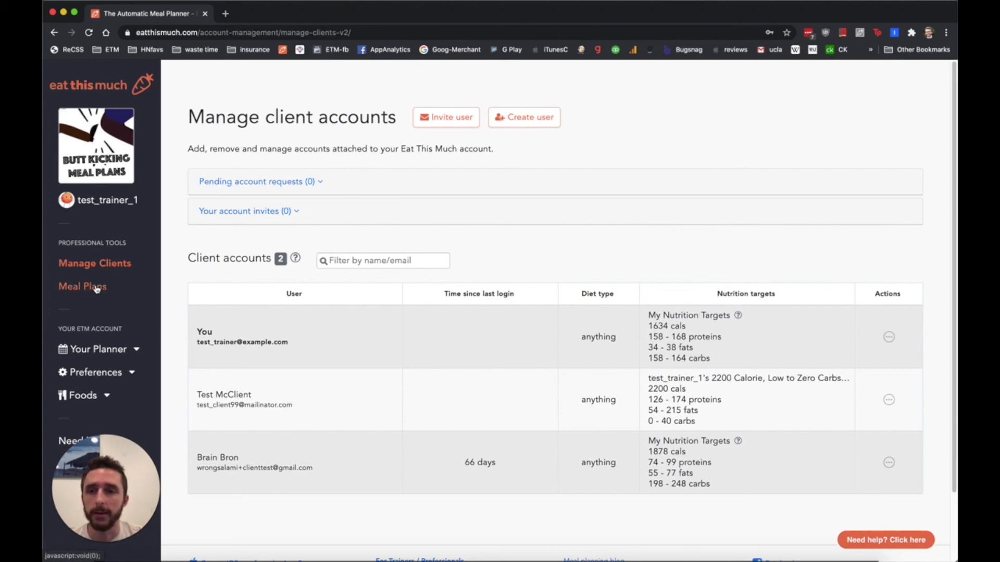
left_click(82, 286)
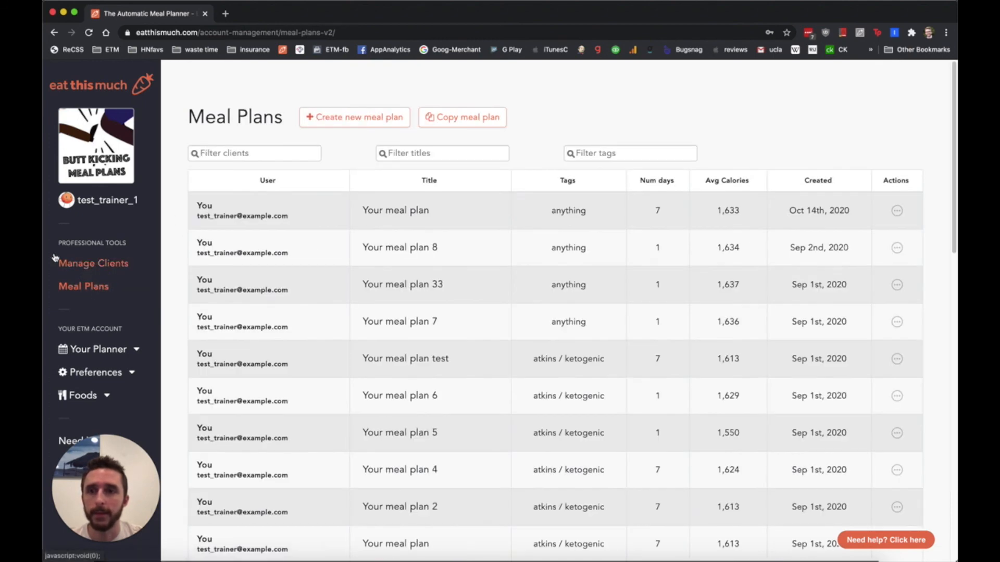